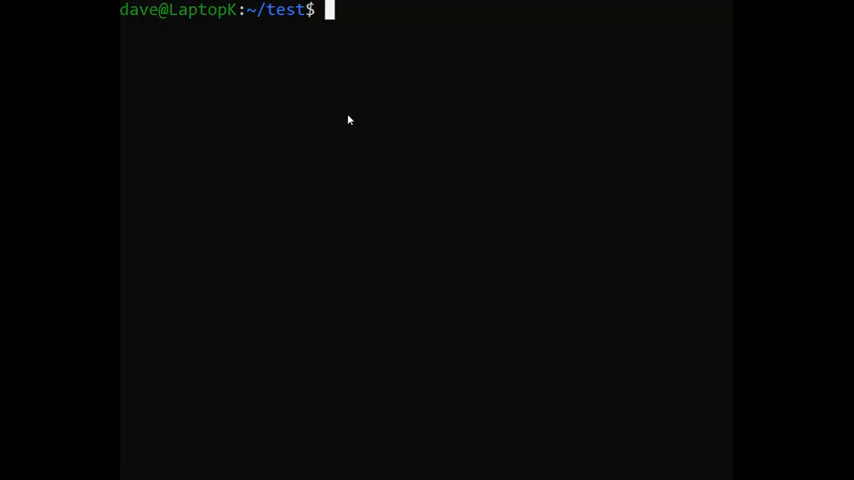
- Start vi on a new, empty test.sh in the test directory
text(vi)
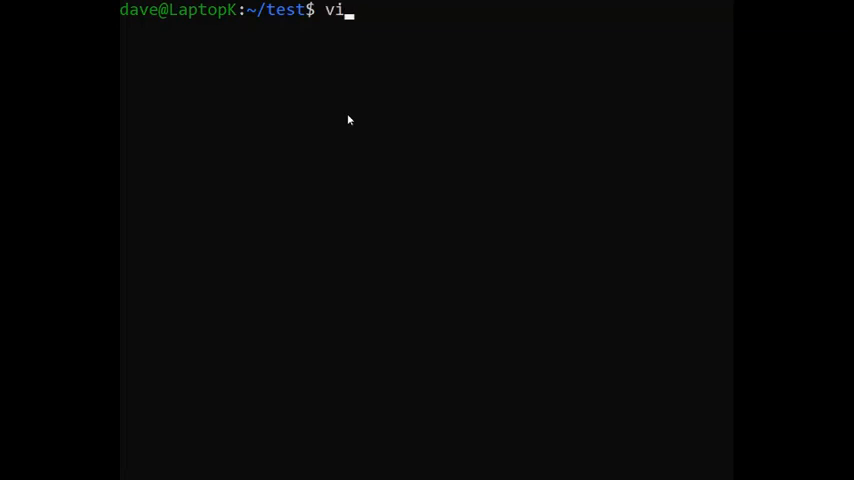
text(" ")
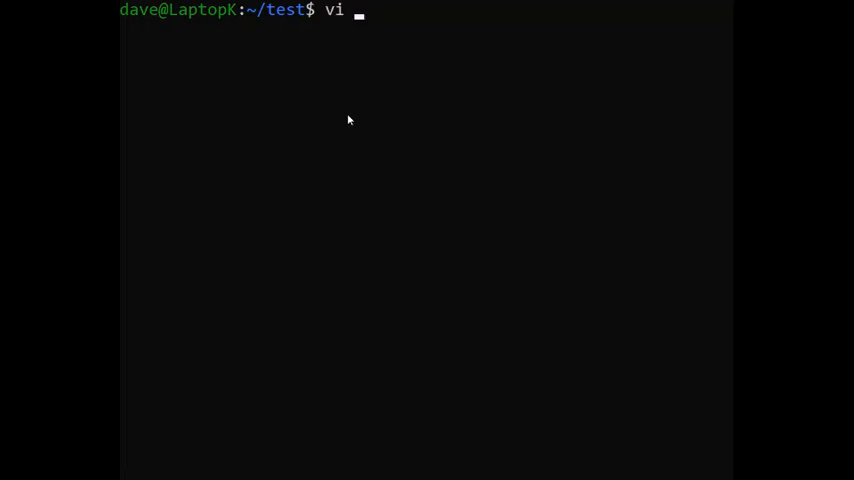
text(test)
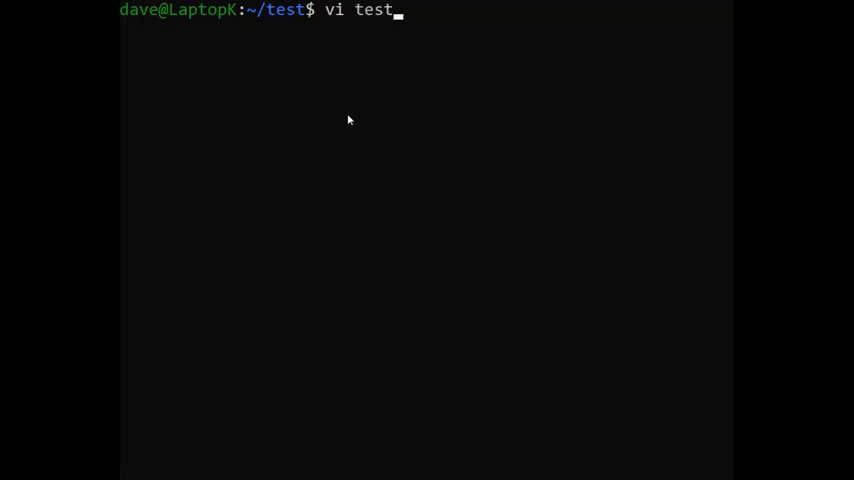
text(.sh)
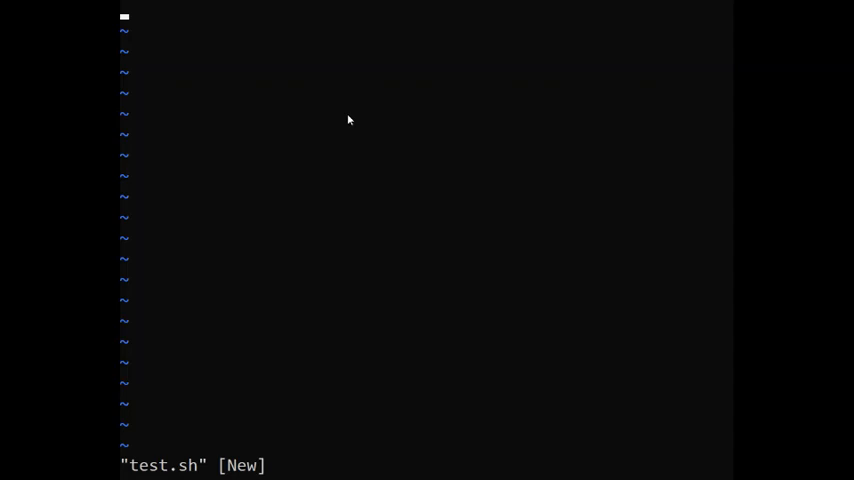
- Begin the script with #!/bin/bash and an echo "This is a test" line
text(#!/bin/bash)
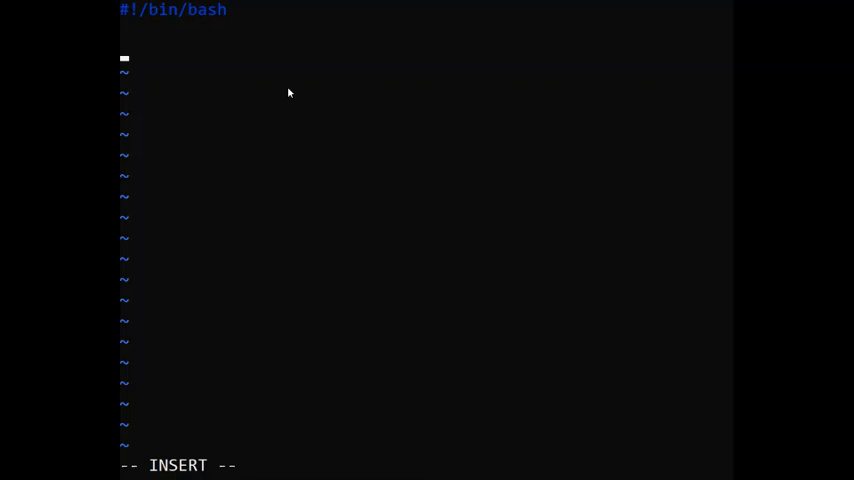
text(echi)
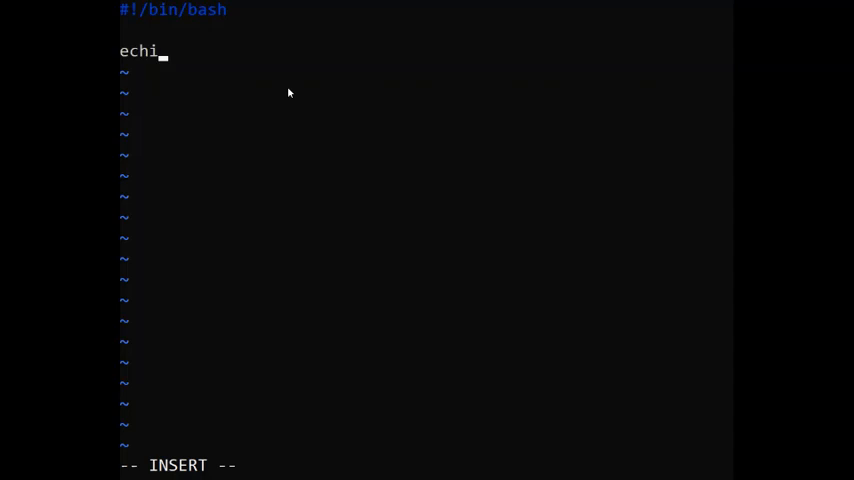
text(o ")
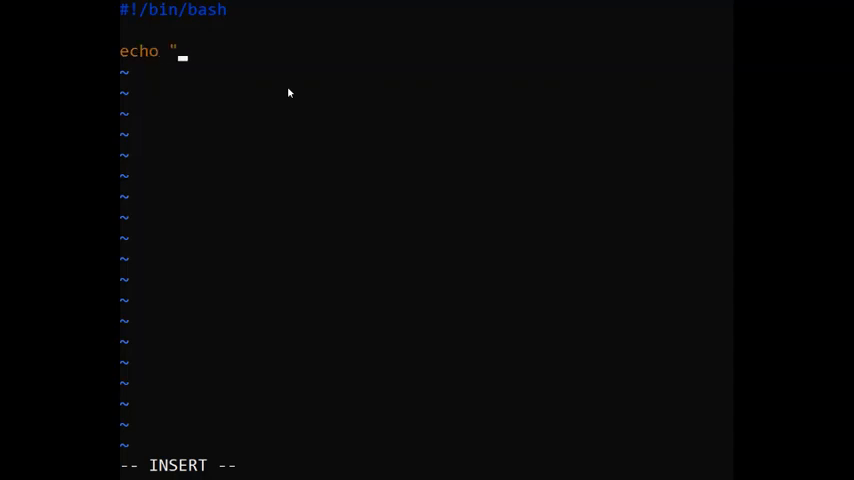
text(This is a test)
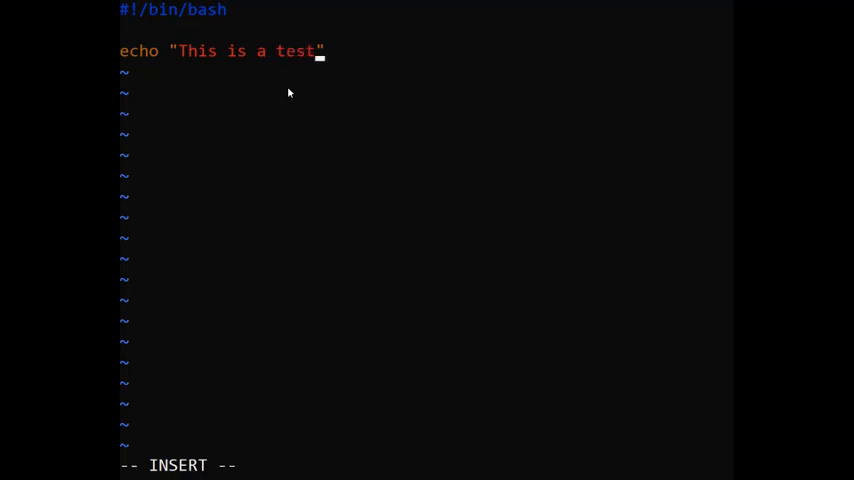
- Add echo lines for "How you doing?" and "The test is over", then save with :wq
text(echo "")
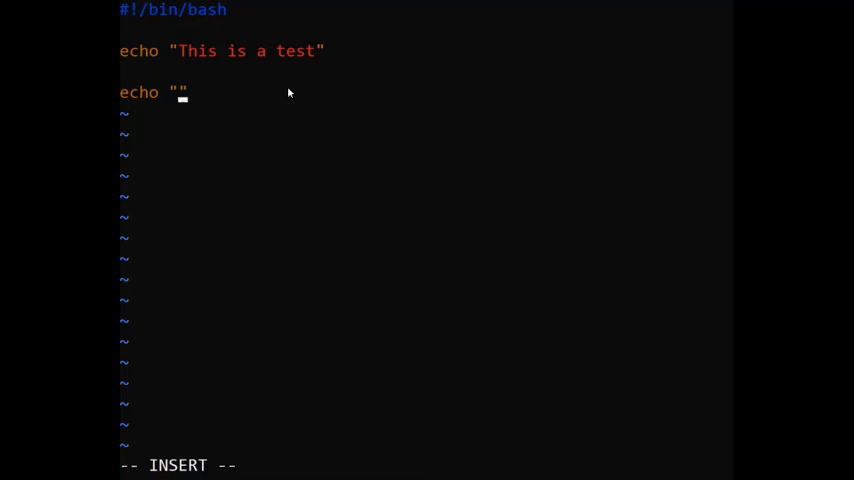
text(How you do)
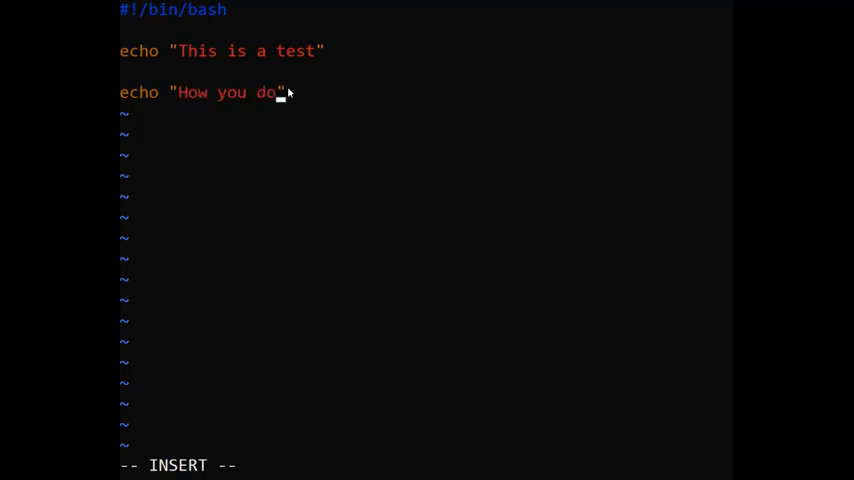
text(ing?)
text(echo)
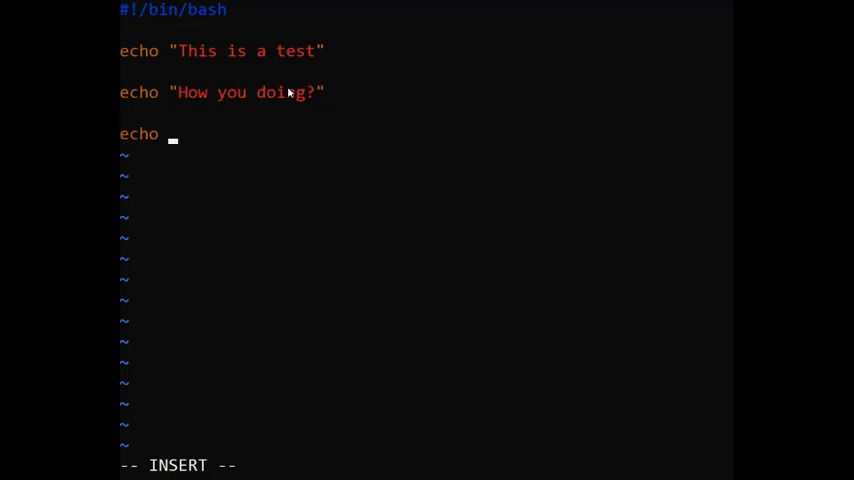
text("The ")
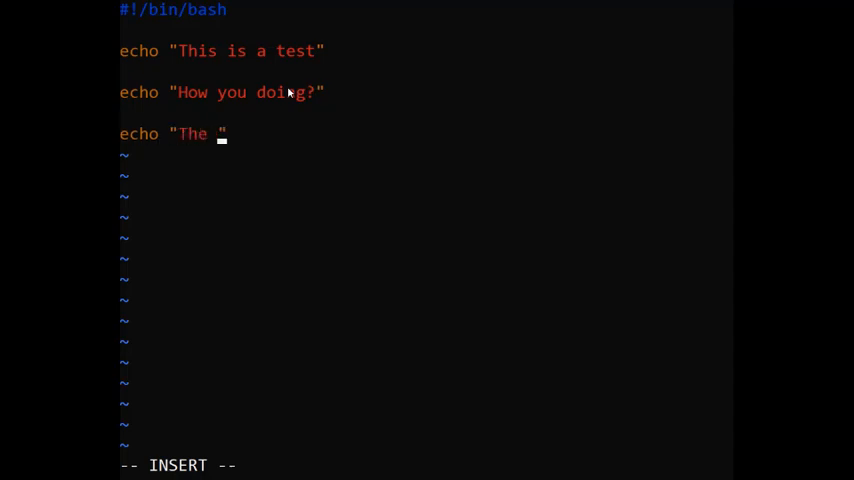
text(test is over)
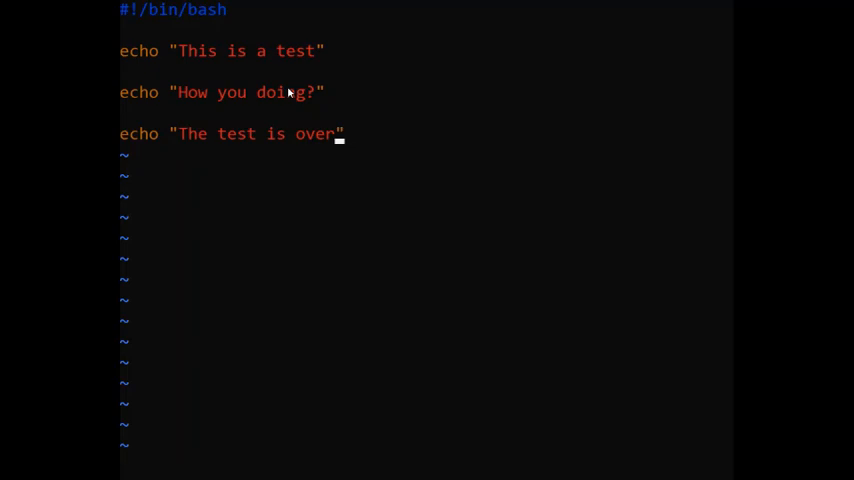
text(:wq)
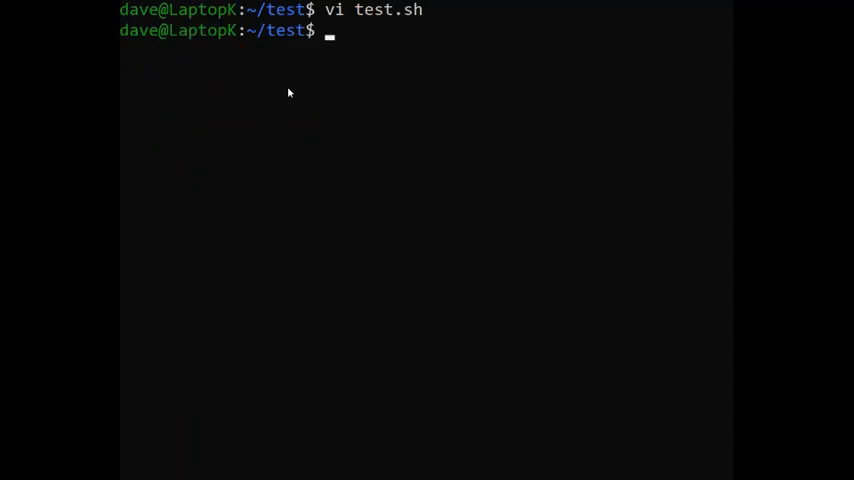
- Run bash test.sh to print its three messages, then begin reopening it in vi
text(bash test.sh)
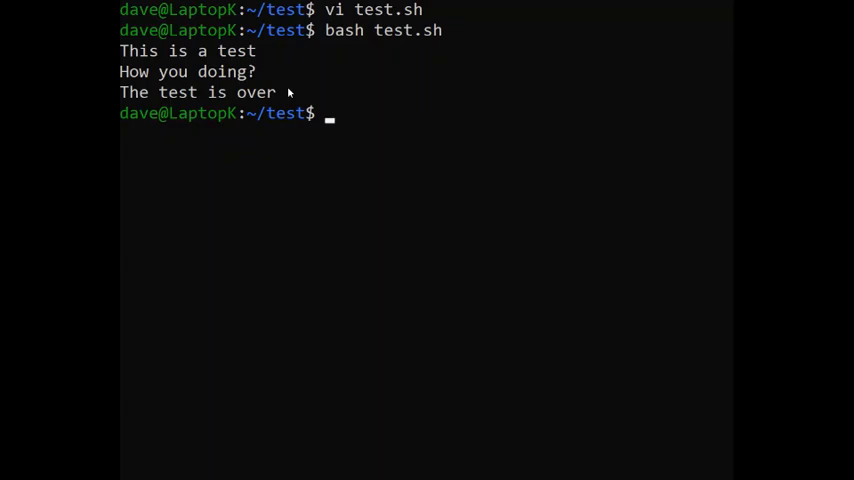
text(vi)
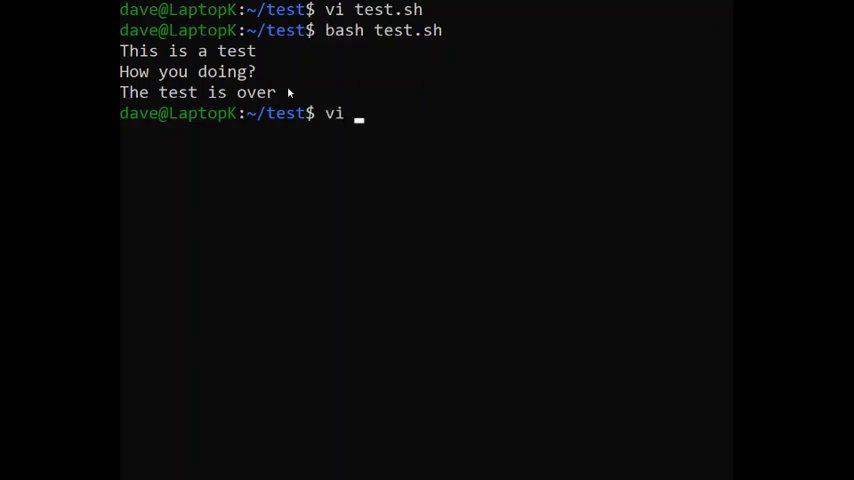
- Insert a sleep 2 line after the first echo in test.sh and leave insert mode
text(test.sh)
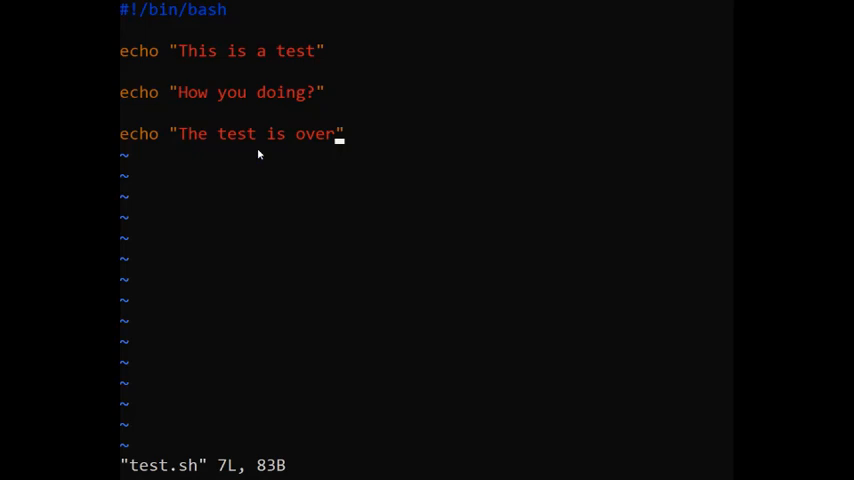
key(i)
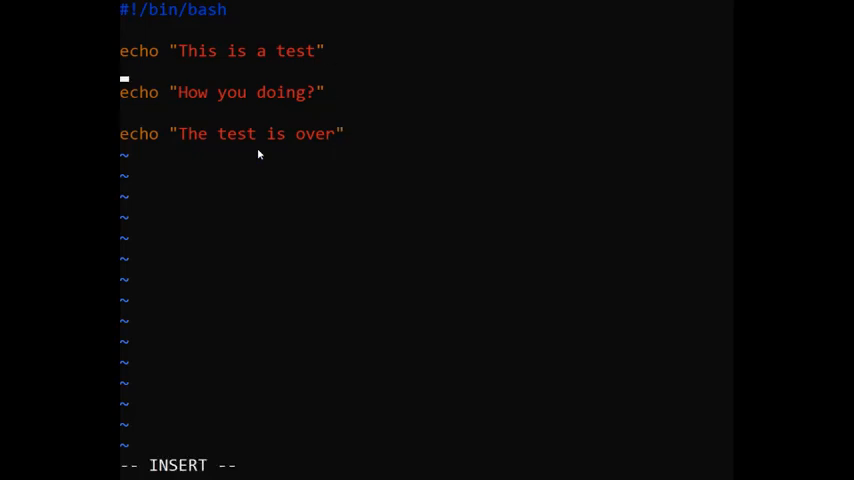
text(sl)
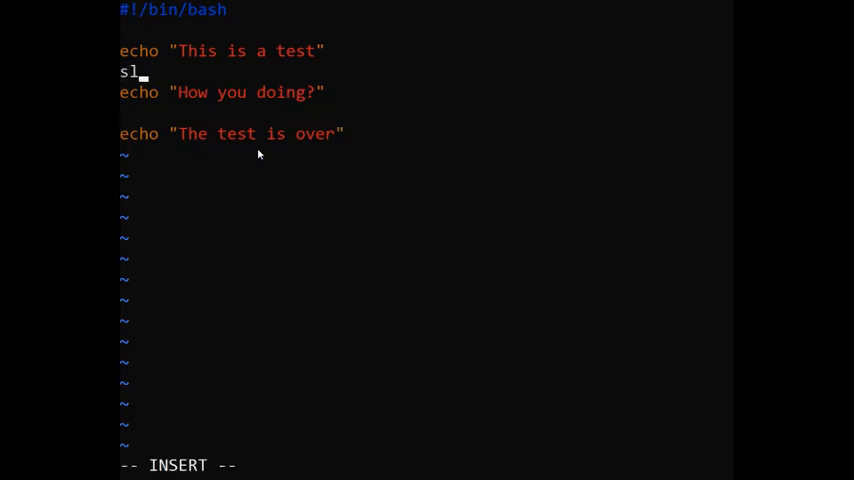
text(eep)
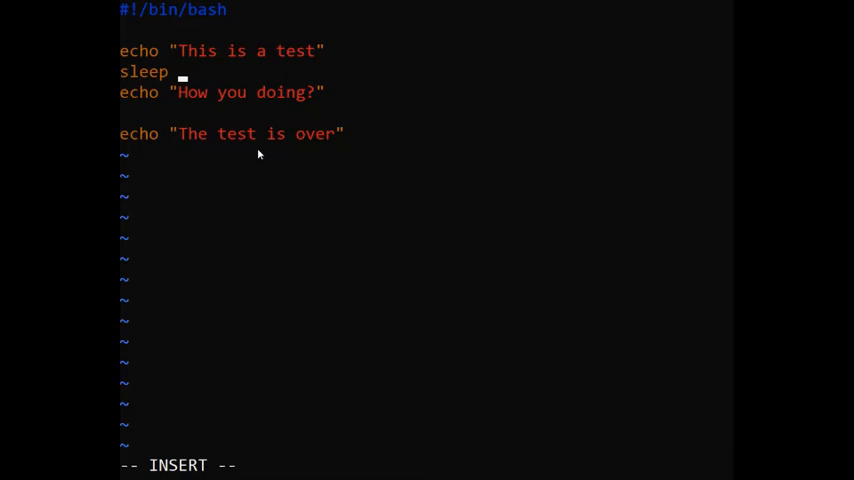
text(2)
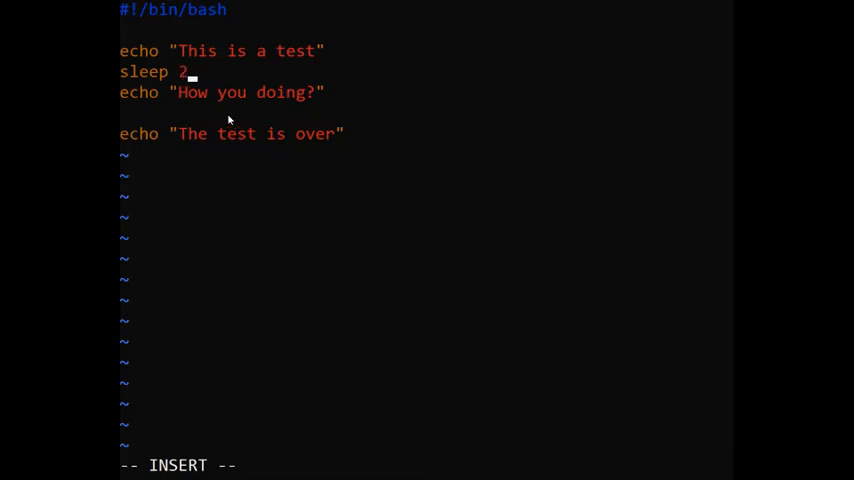
key(Escape)
text(bash test.sh)
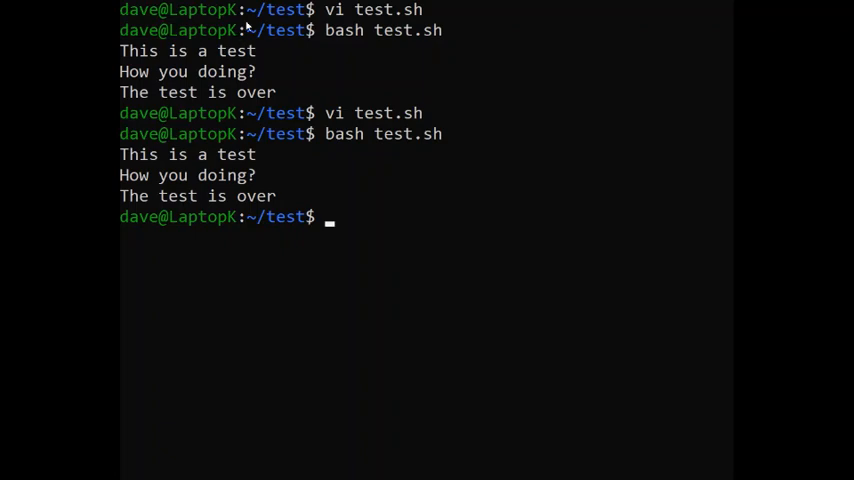
- Rerun bash test.sh reusing the earlier command, then clear the terminal
double_click(344, 134)
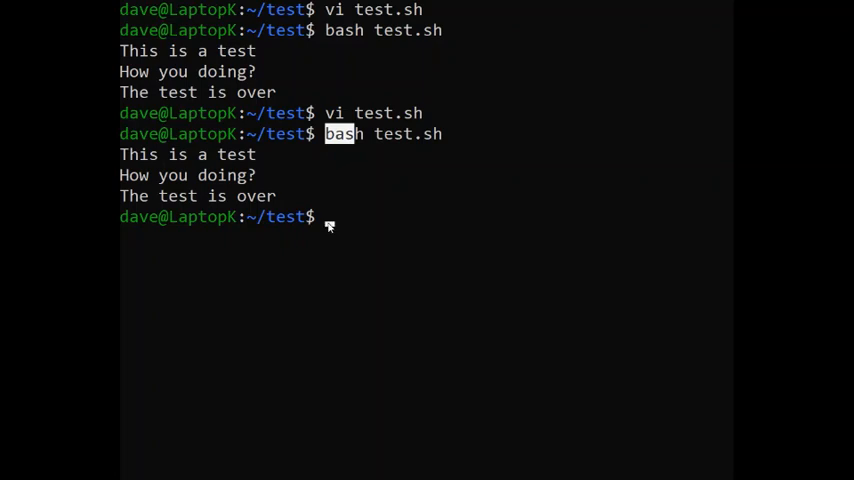
text(clea)
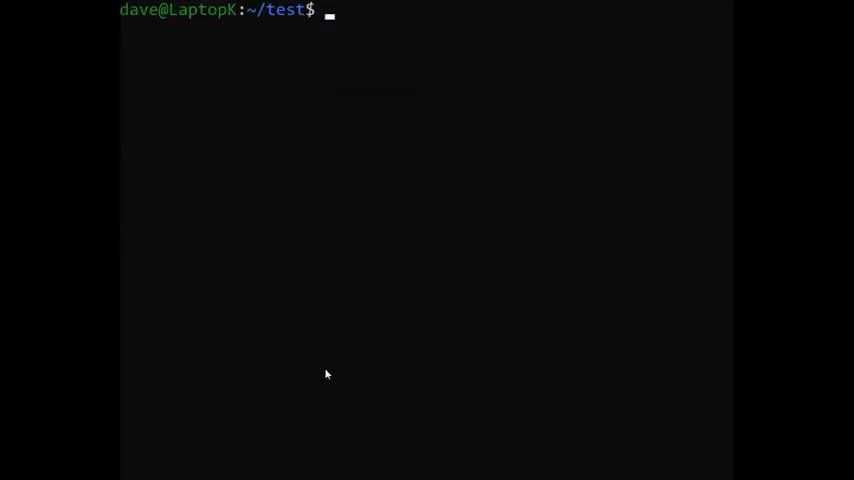
- Make test.sh executable with chmod +x and begin entering ./test.sh
text(chmd)
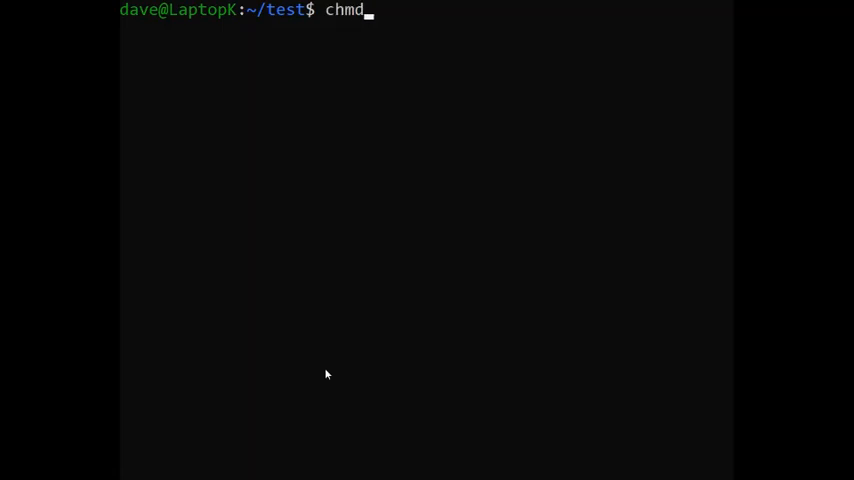
key(BackSpace)
text(od +x)
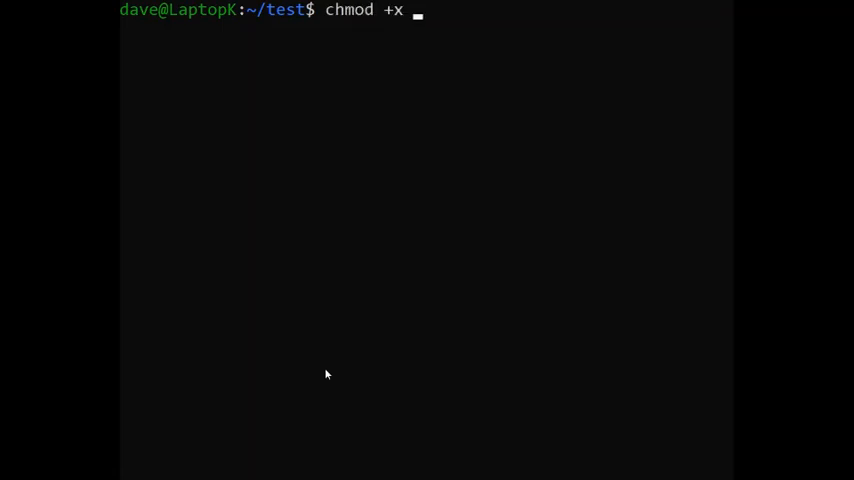
text(test.sh)
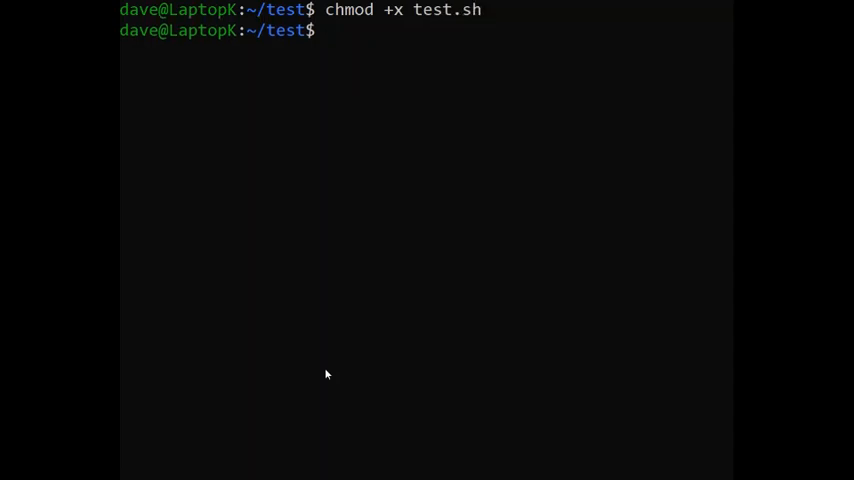
text(.)
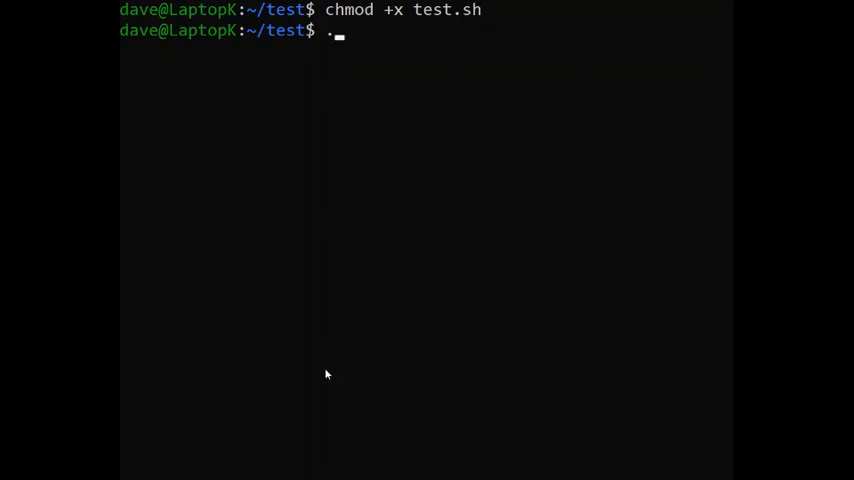
text(/test)
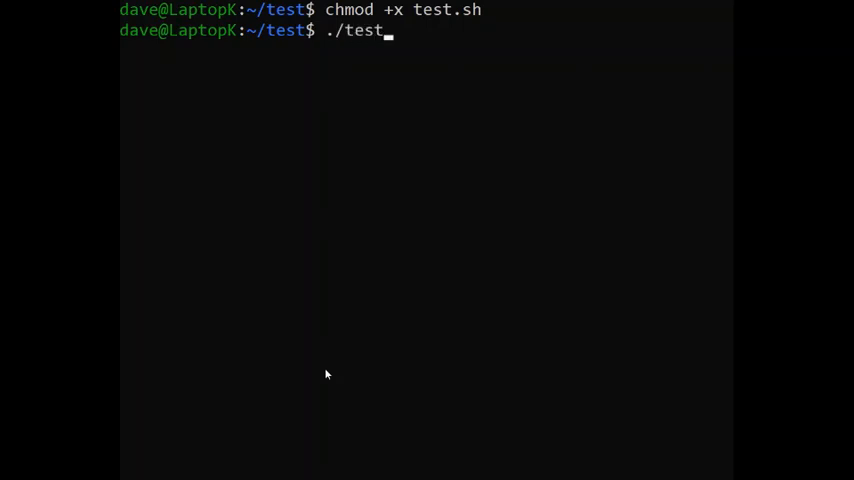